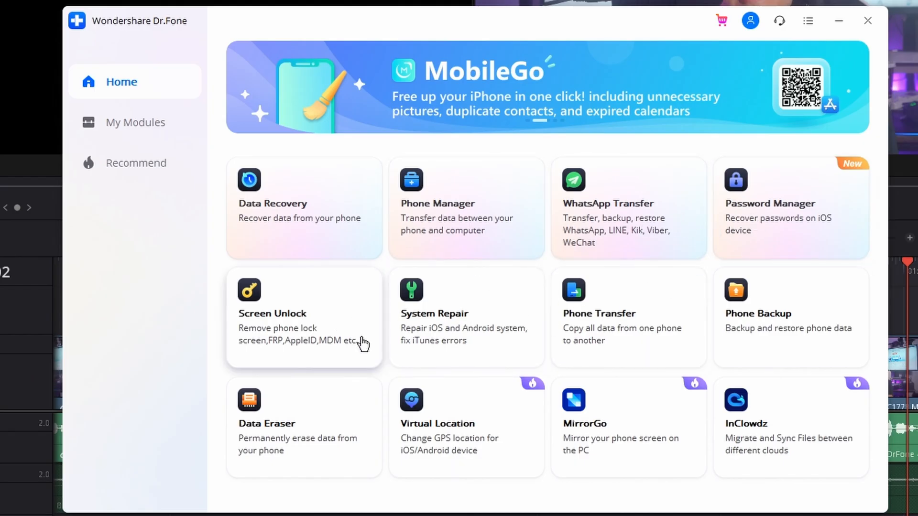
# Open Phone Transfer with the Galaxy J3 Prime as source and iPhone as target.
pyautogui.click(628, 316)
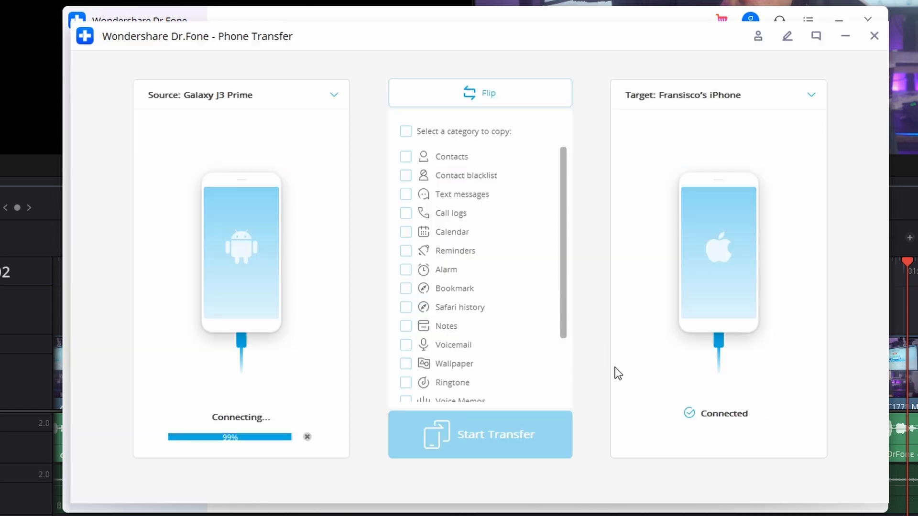
pyautogui.moveTo(609, 373)
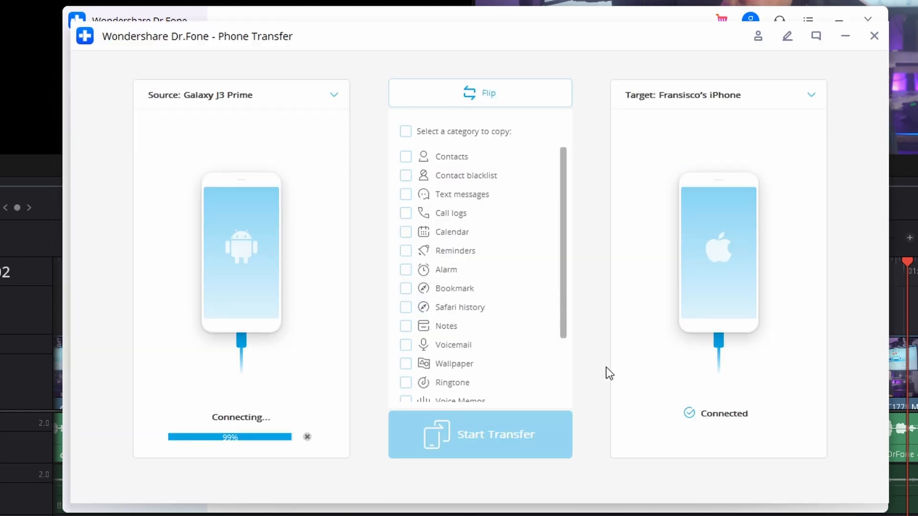
pyautogui.moveTo(568, 390)
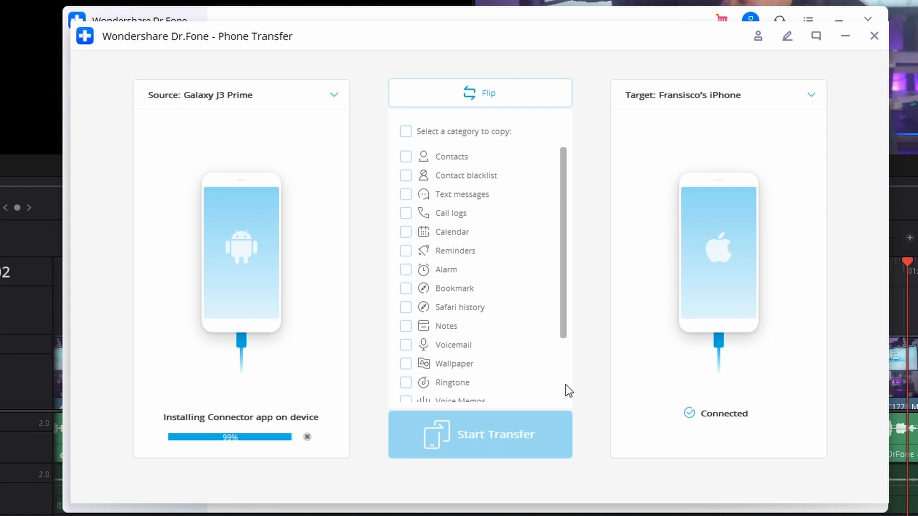
# Select only Photos (4) and start transferring them to the iPhone.
pyautogui.click(405, 232)
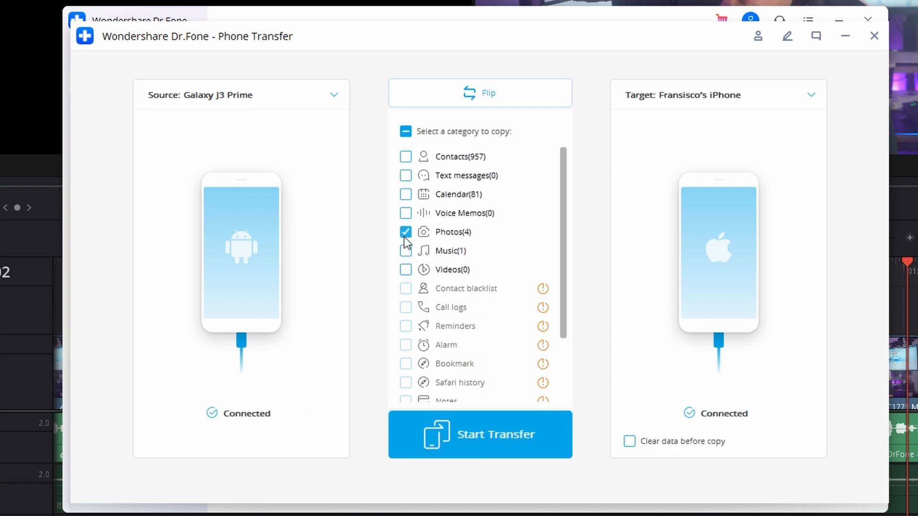
pyautogui.click(480, 435)
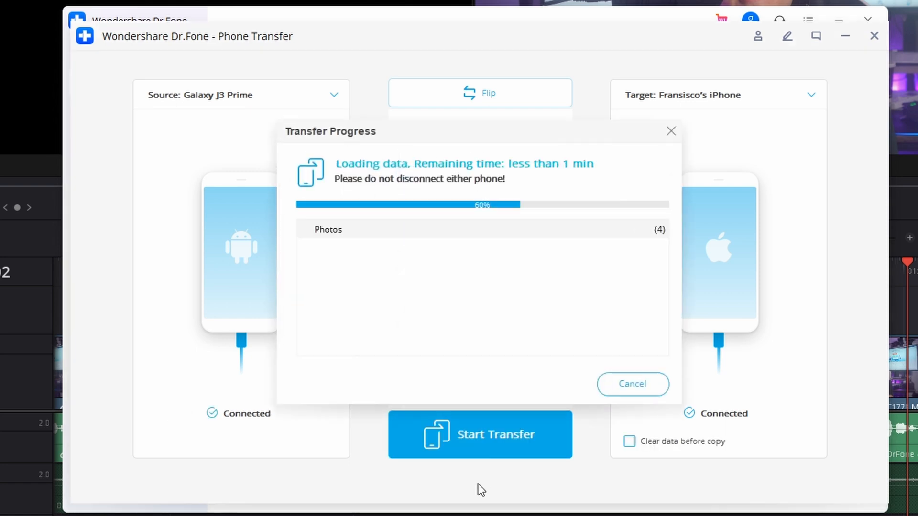